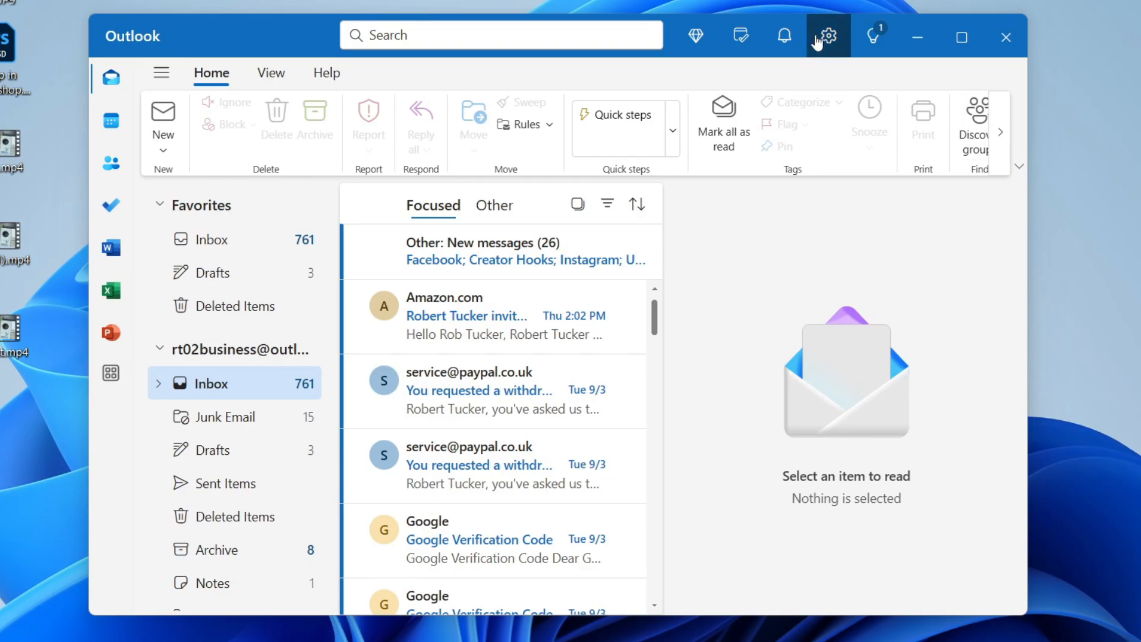
# Open Outlook's Settings from the gear icon in the top bar.
pyautogui.click(828, 35)
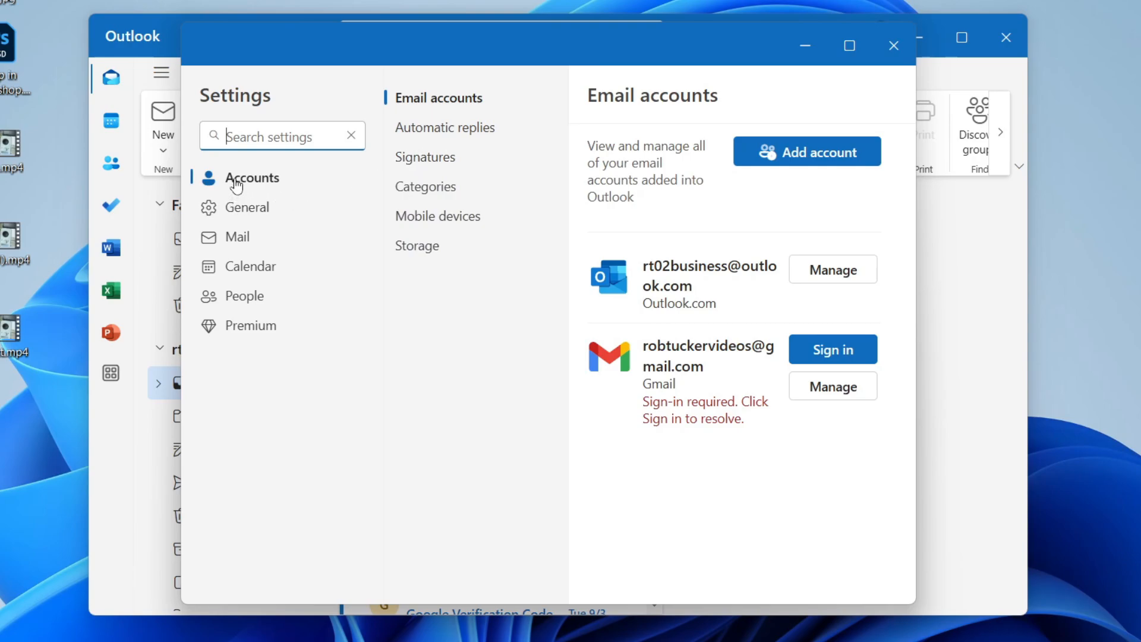
# Go to Signatures under Settings > Accounts.
pyautogui.click(425, 157)
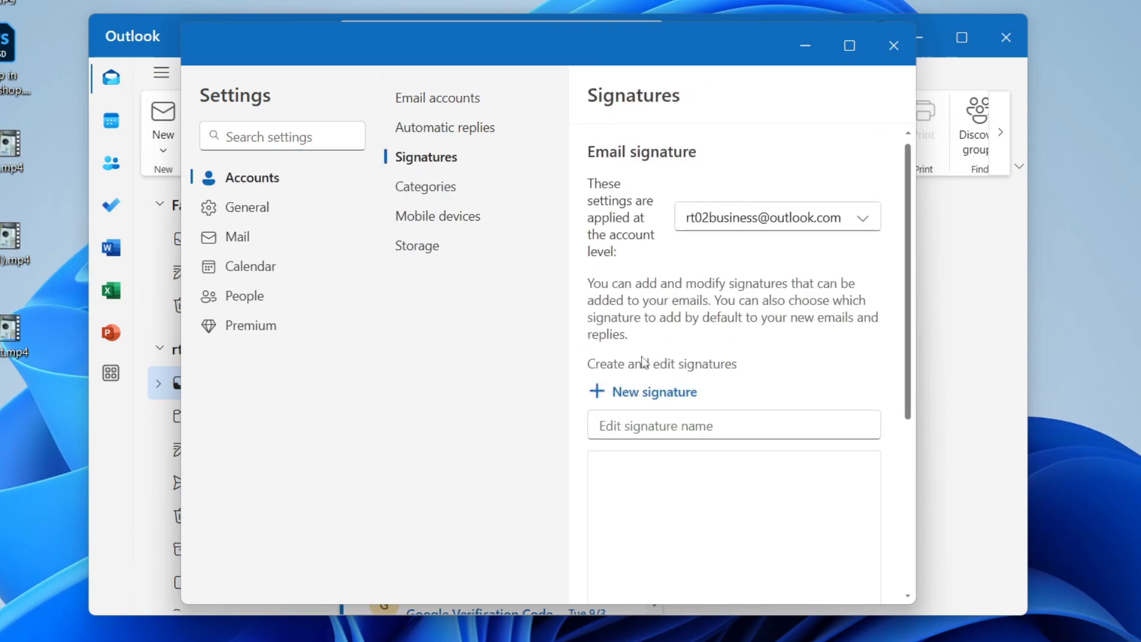
pyautogui.moveTo(665, 415)
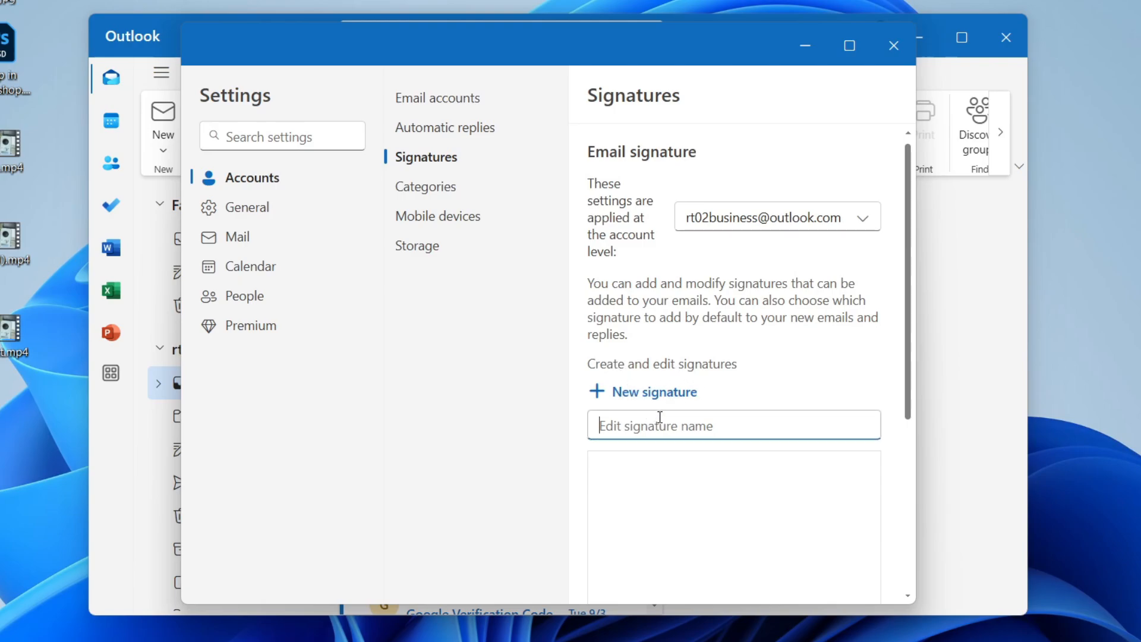
# Compose signature 'Main' with 'Rob Tucker', linked 'YouTuber' text and the GuideRealm logo.
pyautogui.write('Main')
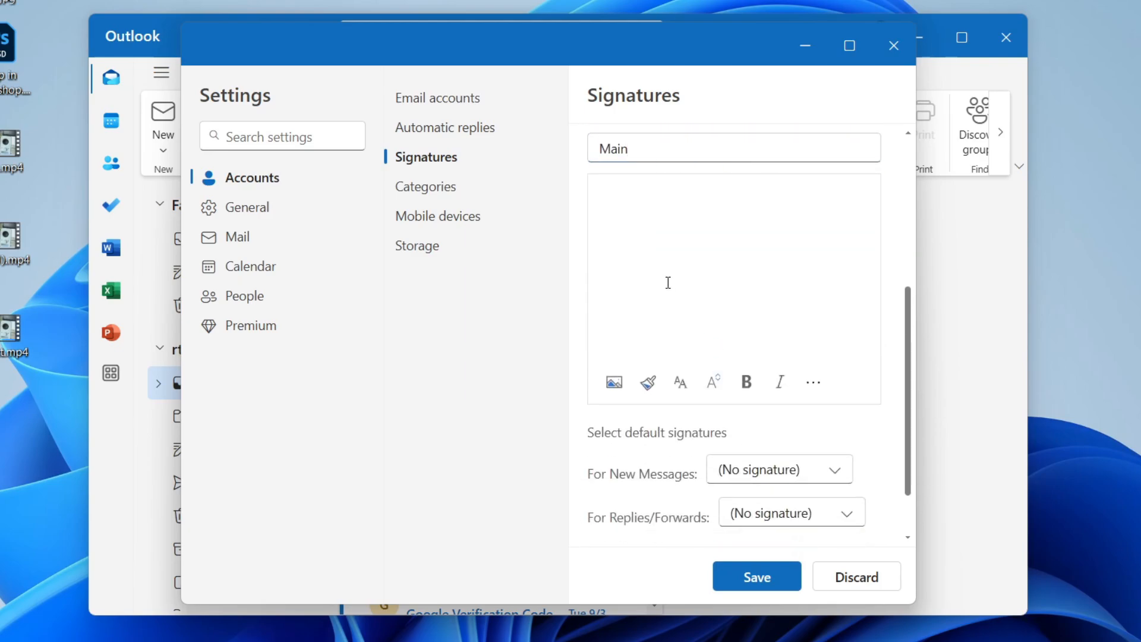
pyautogui.write('Rob Tucker')
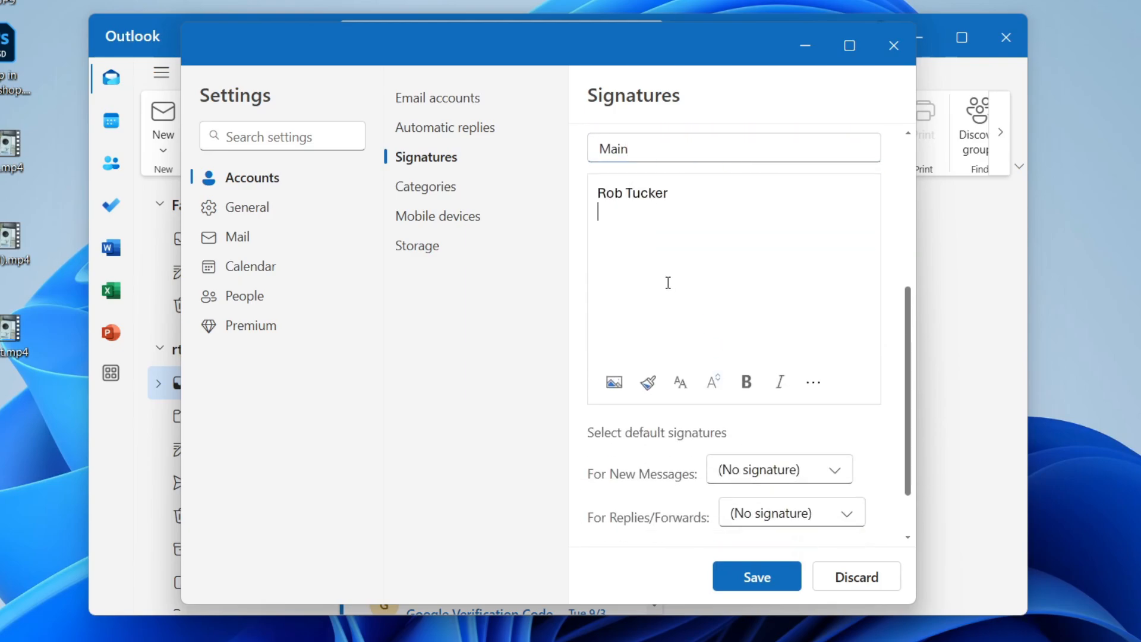
pyautogui.write('You')
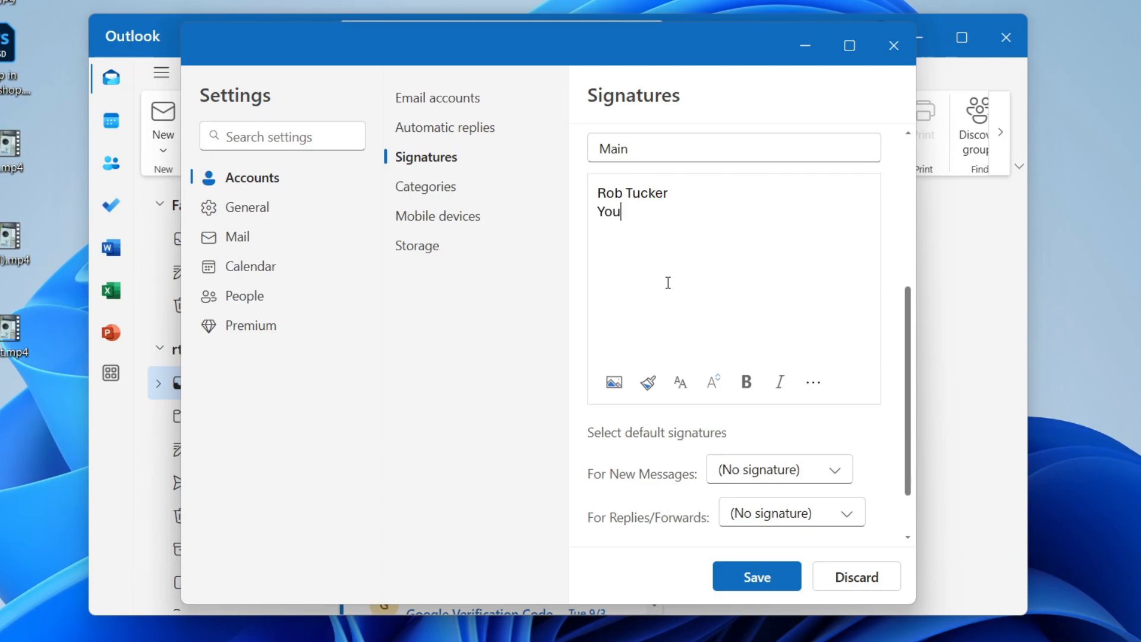
pyautogui.write('Tuber')
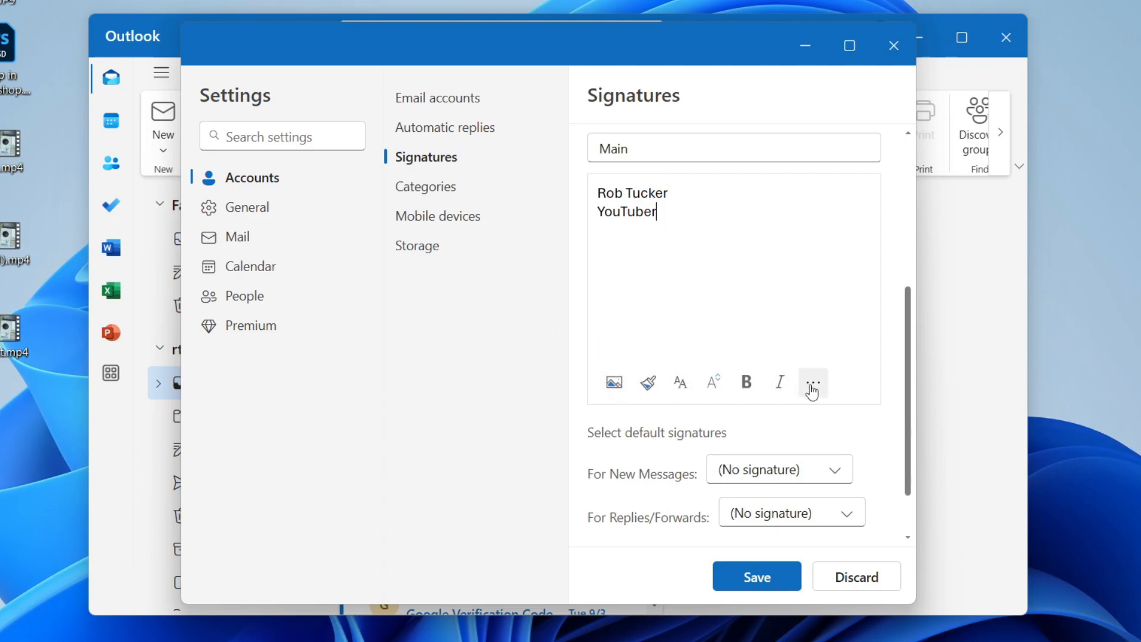
pyautogui.click(813, 382)
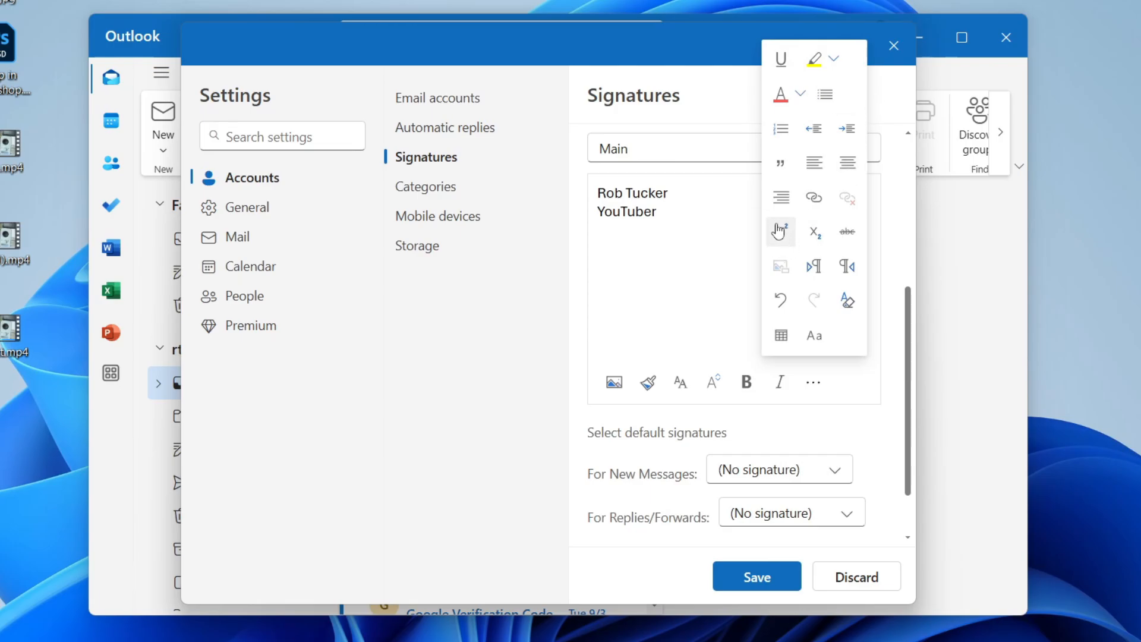
pyautogui.doubleClick(626, 211)
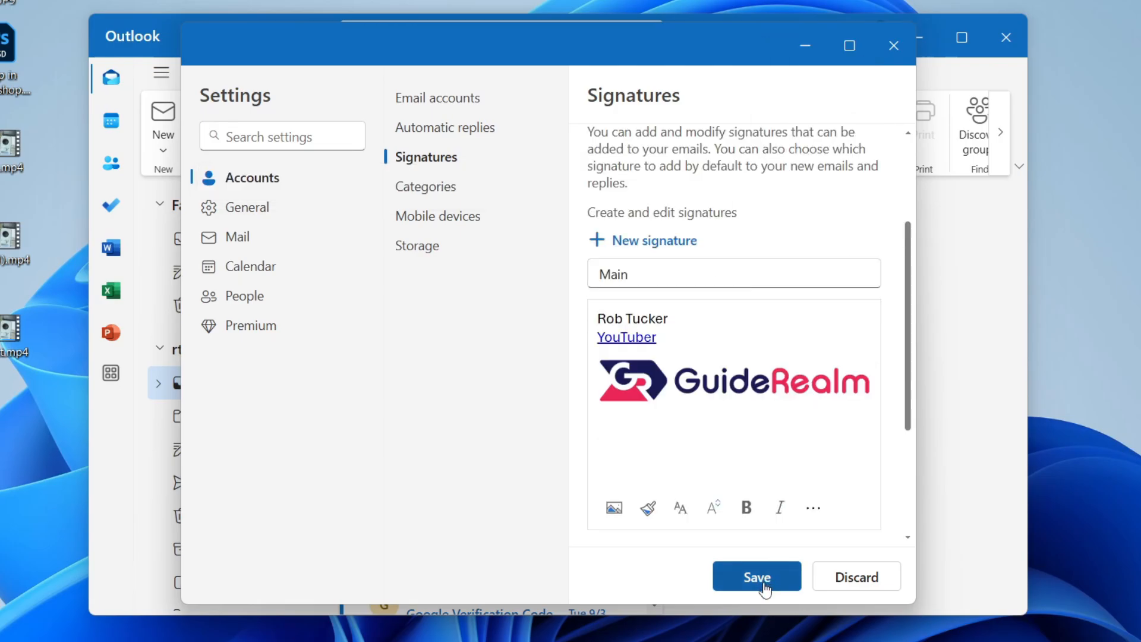
# Save 'Main', make it the default for replies and forwards, and close Settings.
pyautogui.click(778, 467)
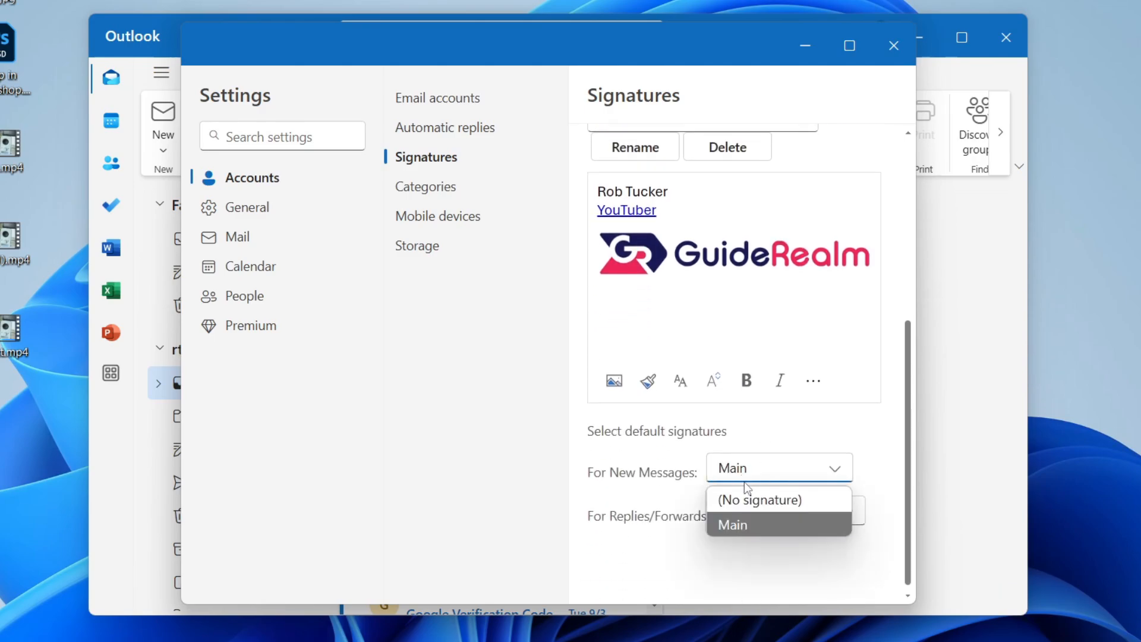
pyautogui.click(732, 524)
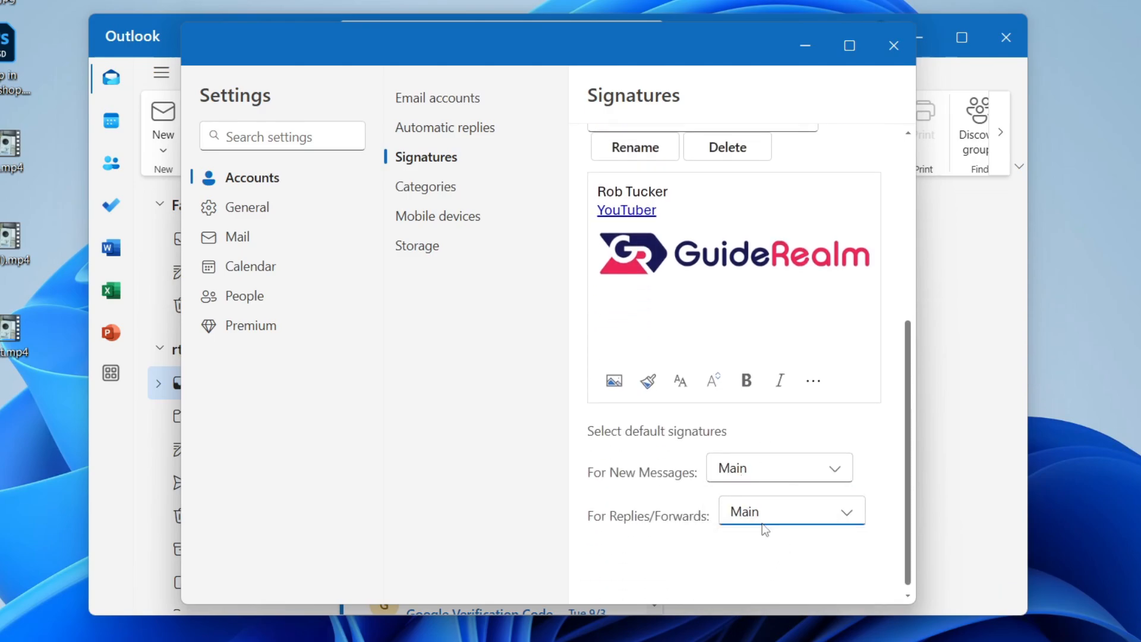
pyautogui.moveTo(893, 45)
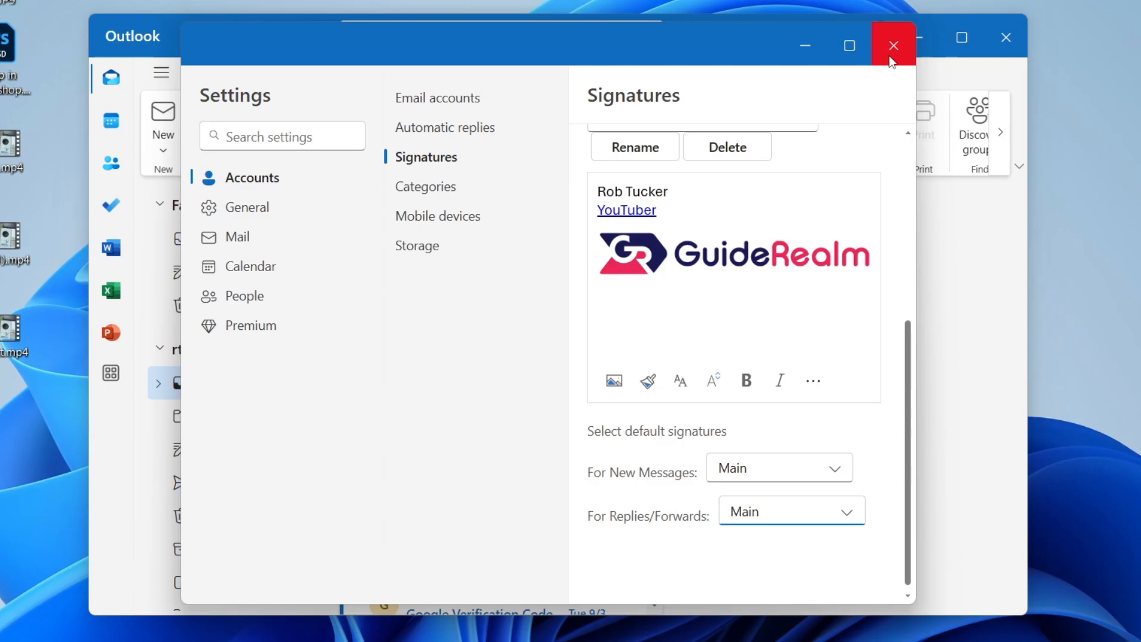
pyautogui.click(893, 45)
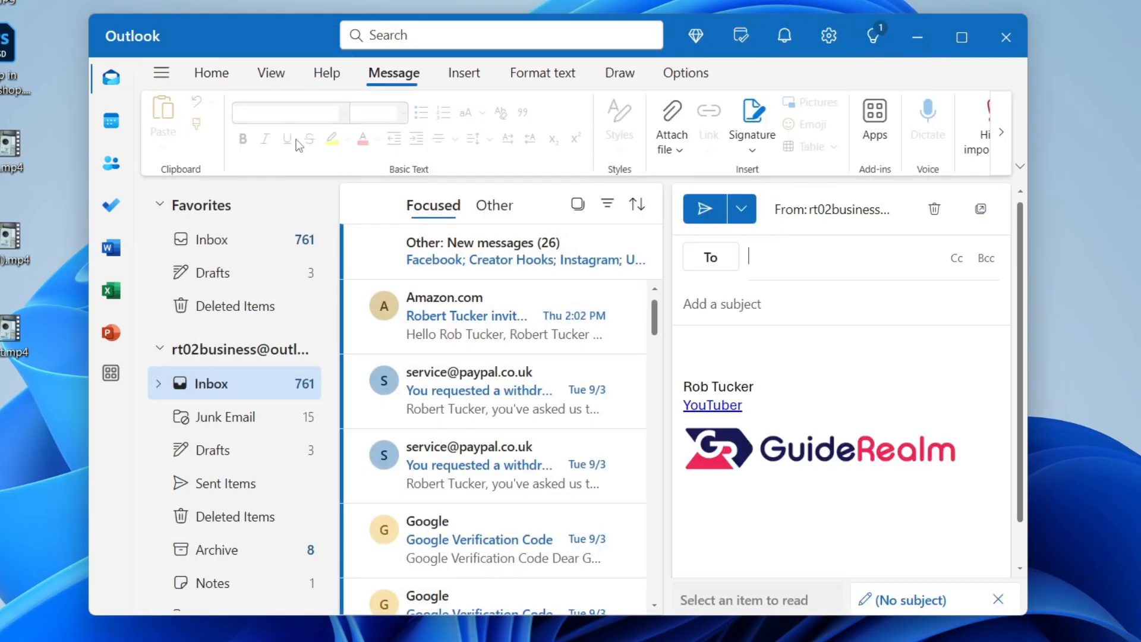